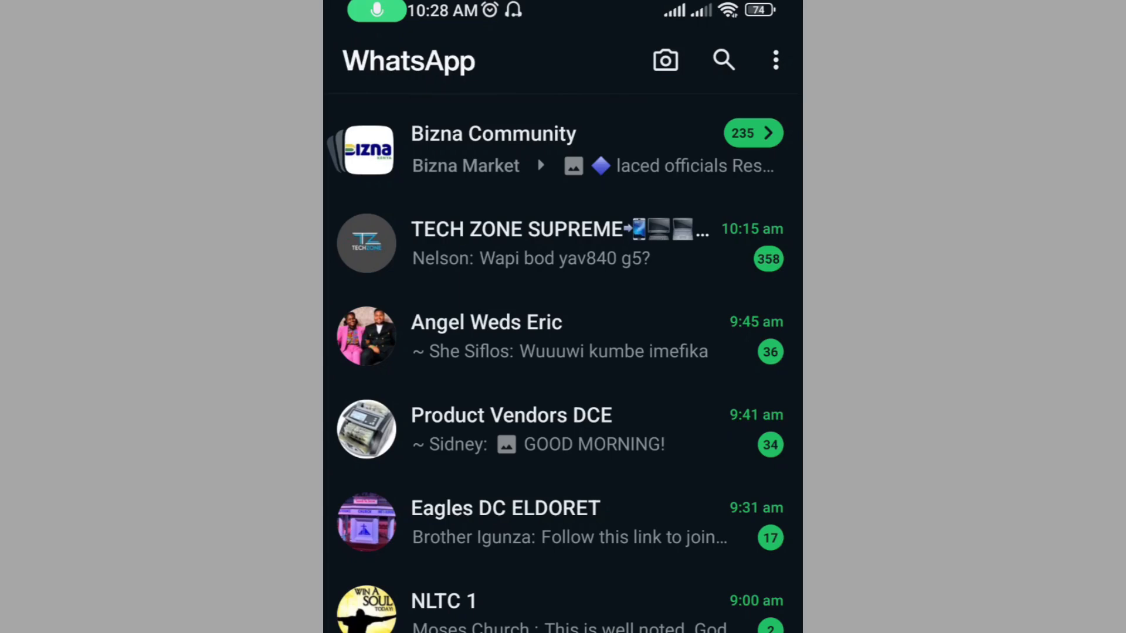
Reach WhatsApp Settings from the chats screen via the three-dot menu.
click(775, 60)
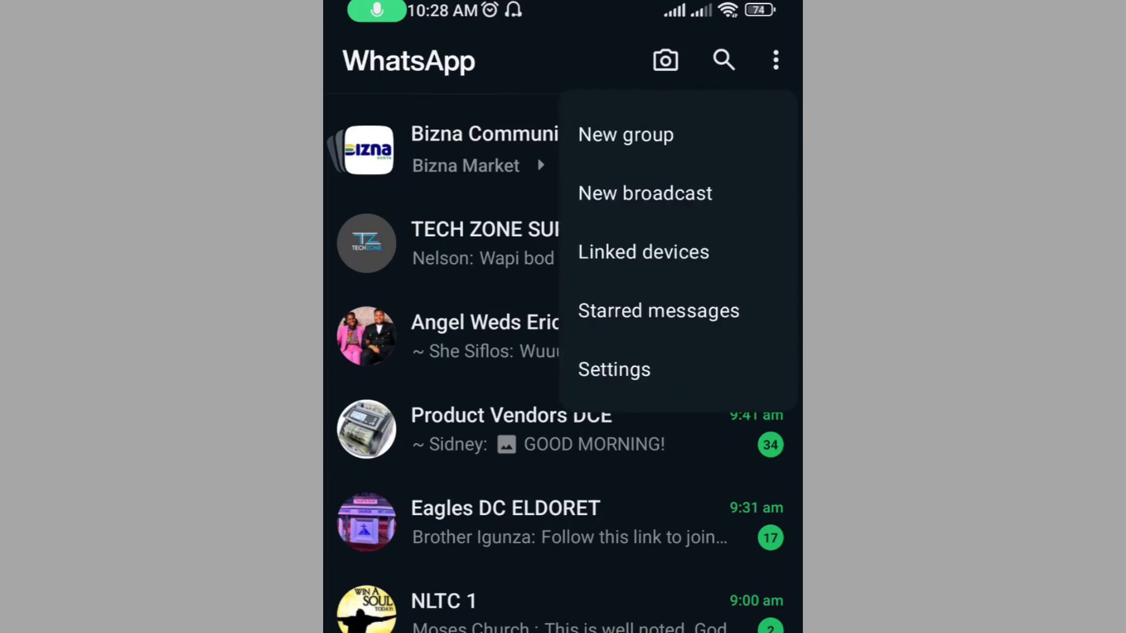
click(613, 369)
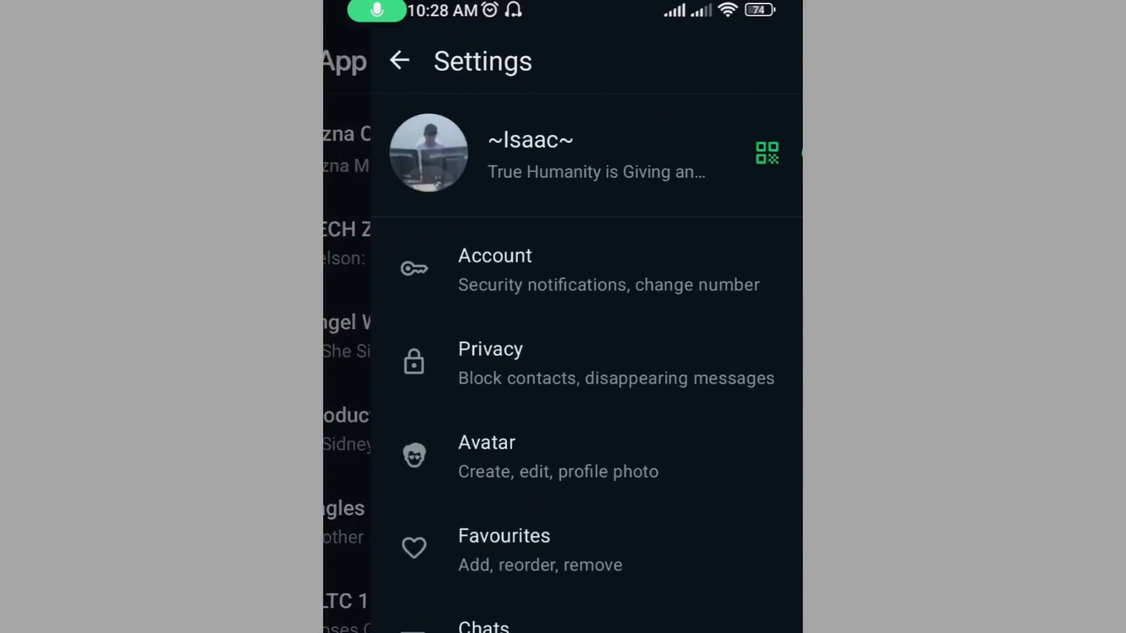
scroll(down, 3)
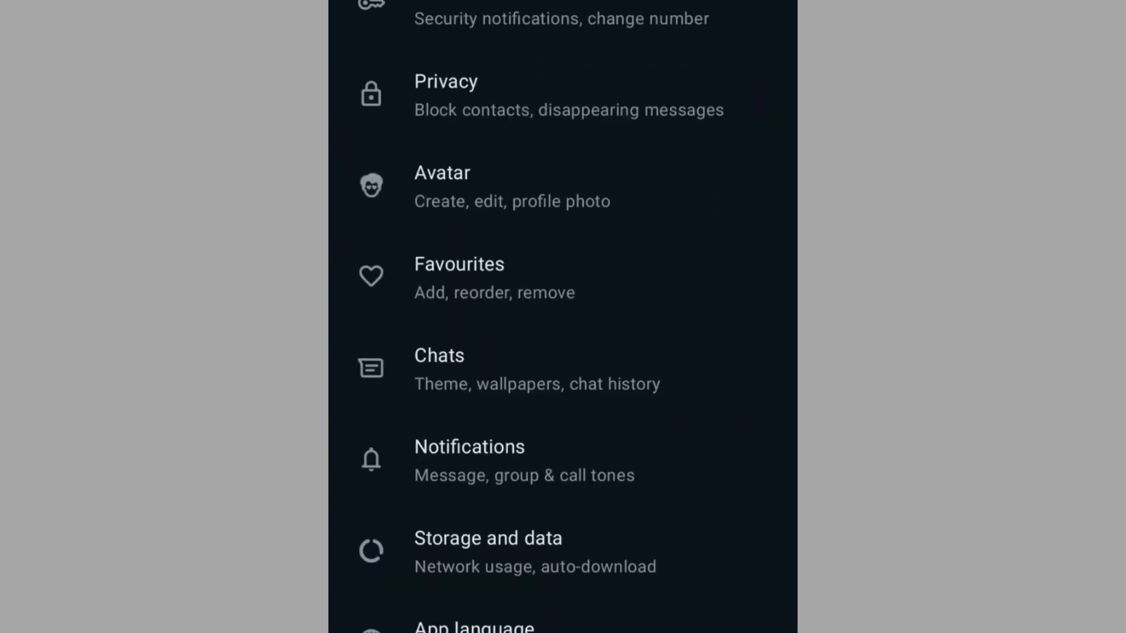
Under Privacy > Status, choose 'My contacts except…' and bring up its contact list.
click(445, 93)
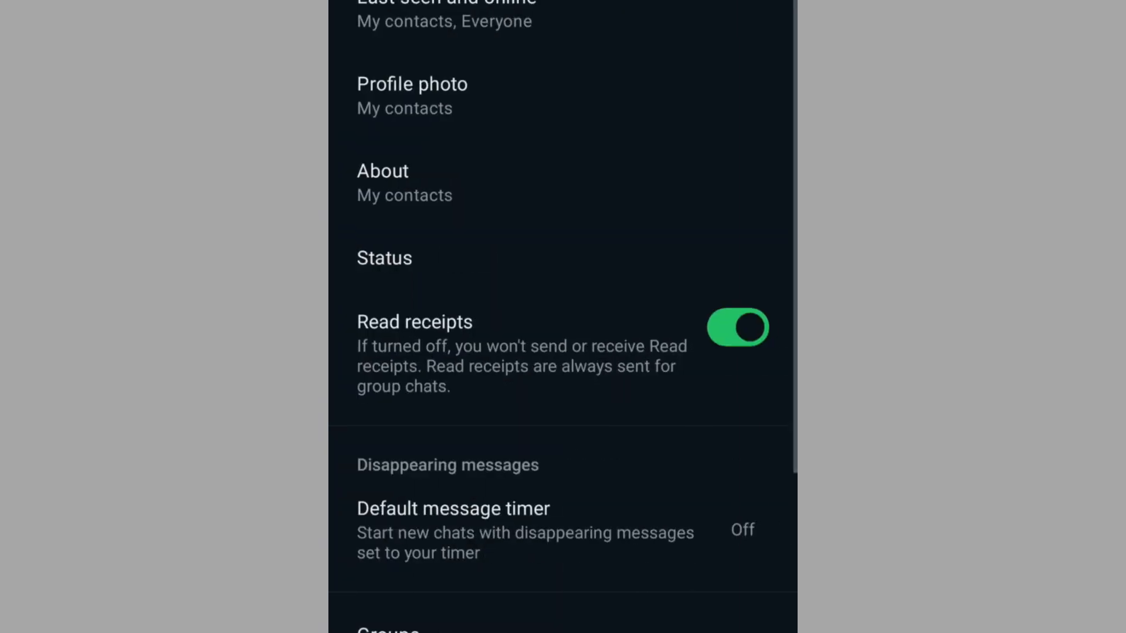
scroll(down, 3)
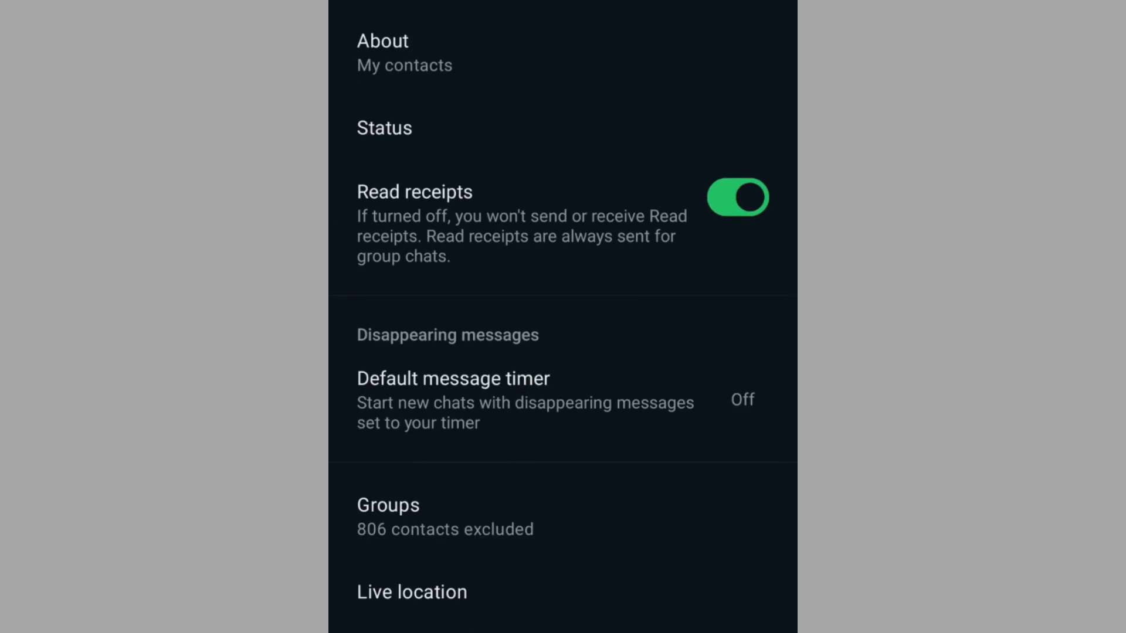
click(384, 128)
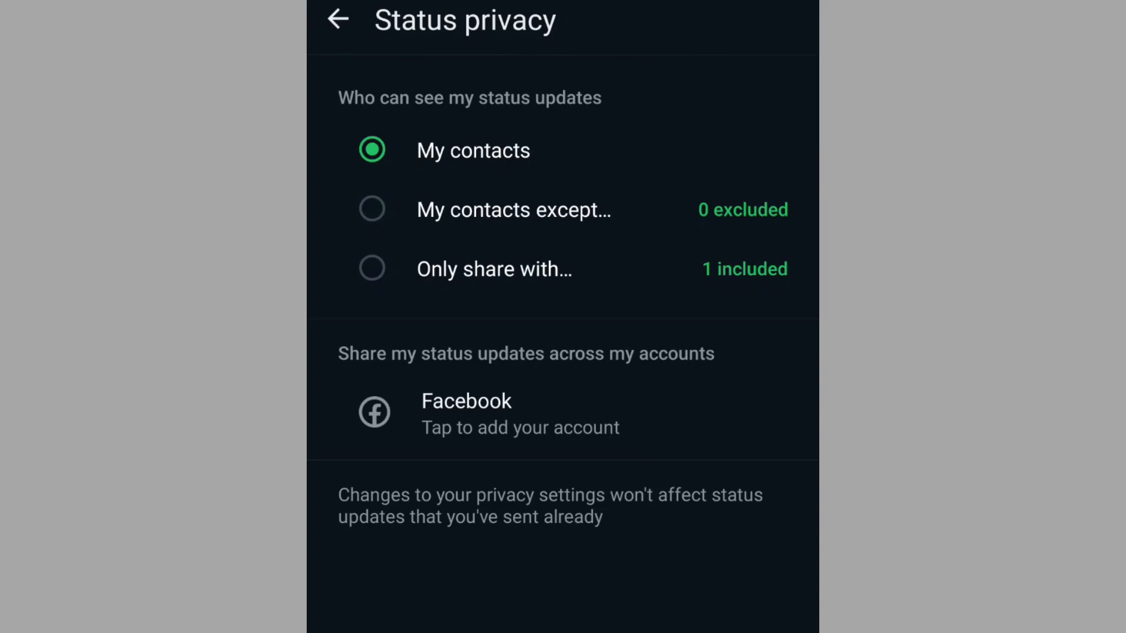
click(371, 209)
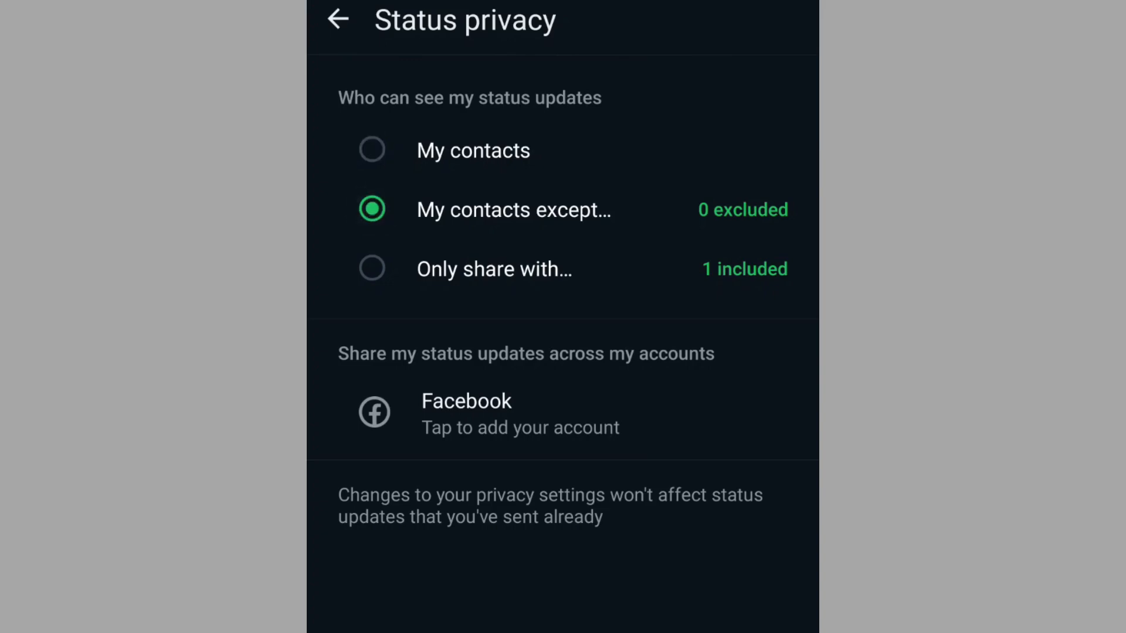
click(514, 210)
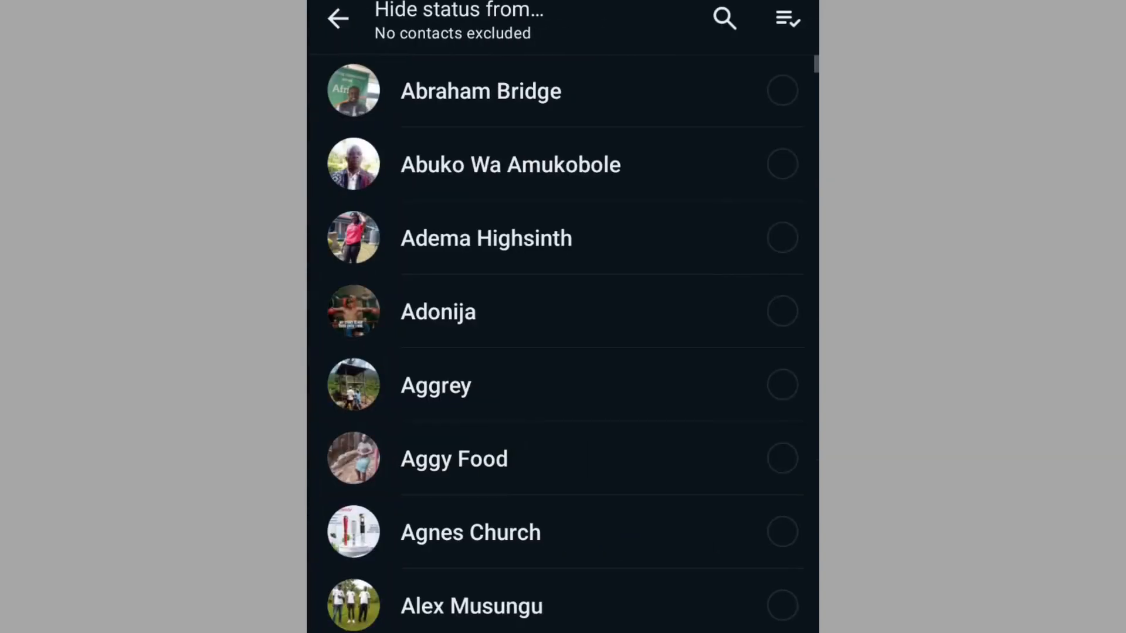
Tick three contacts in 'Hide status from…' and confirm, giving 3 excluded.
scroll(down, 3)
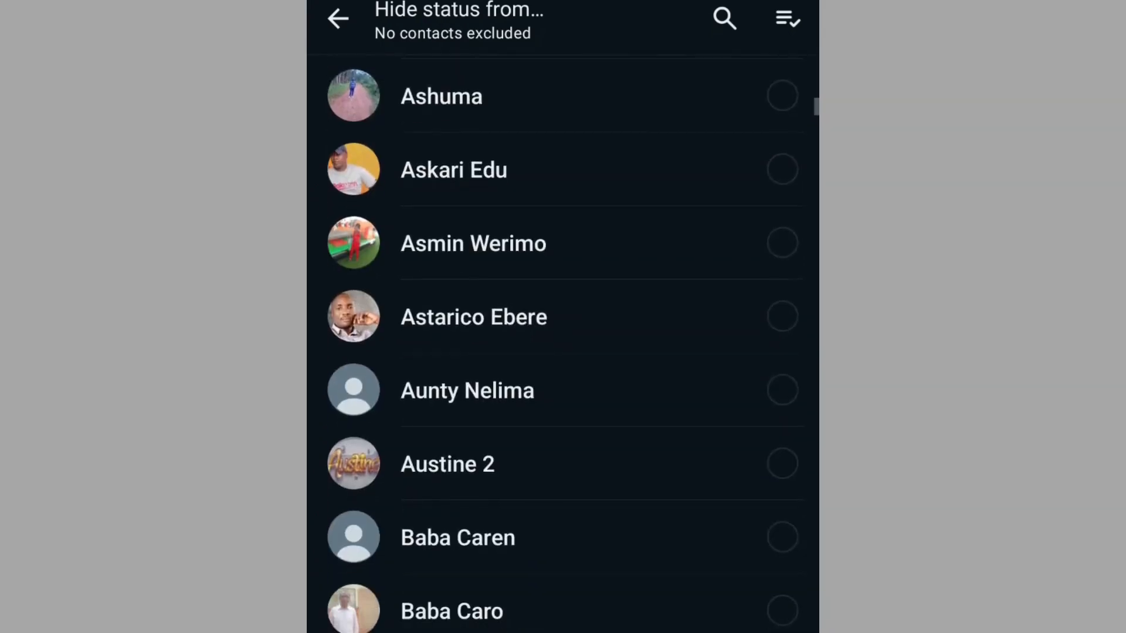
scroll(down, 3)
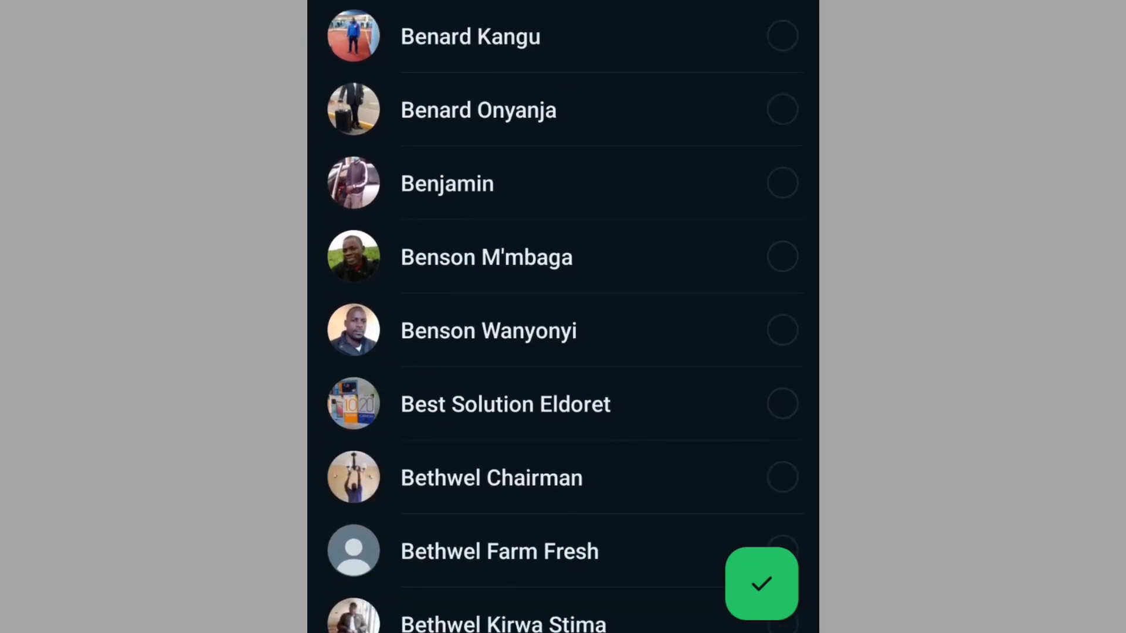
click(761, 583)
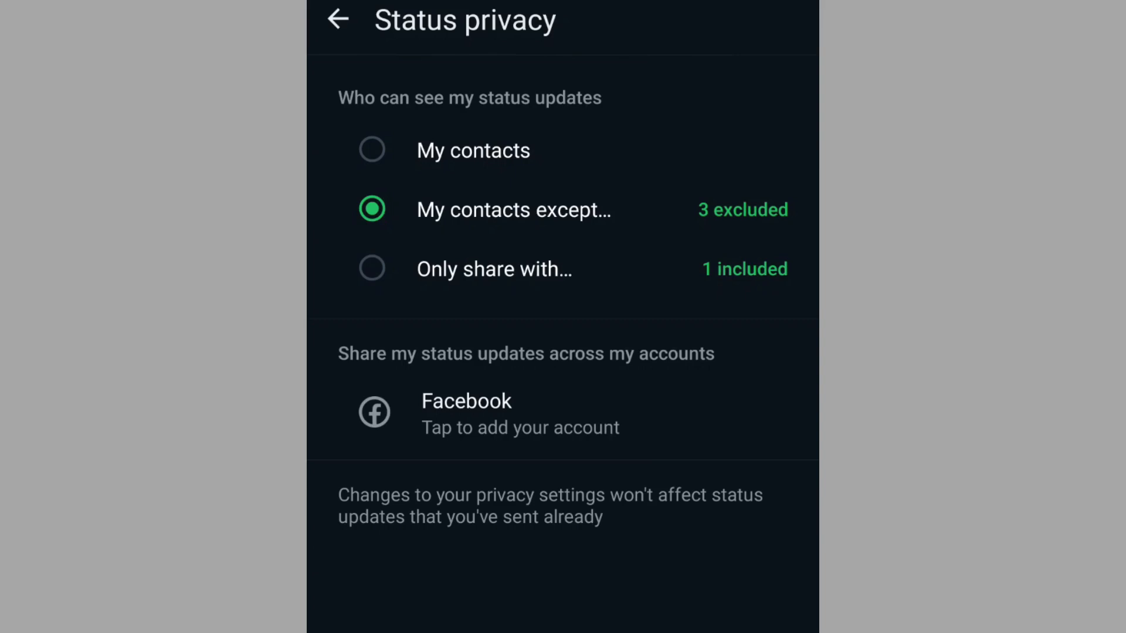
click(494, 268)
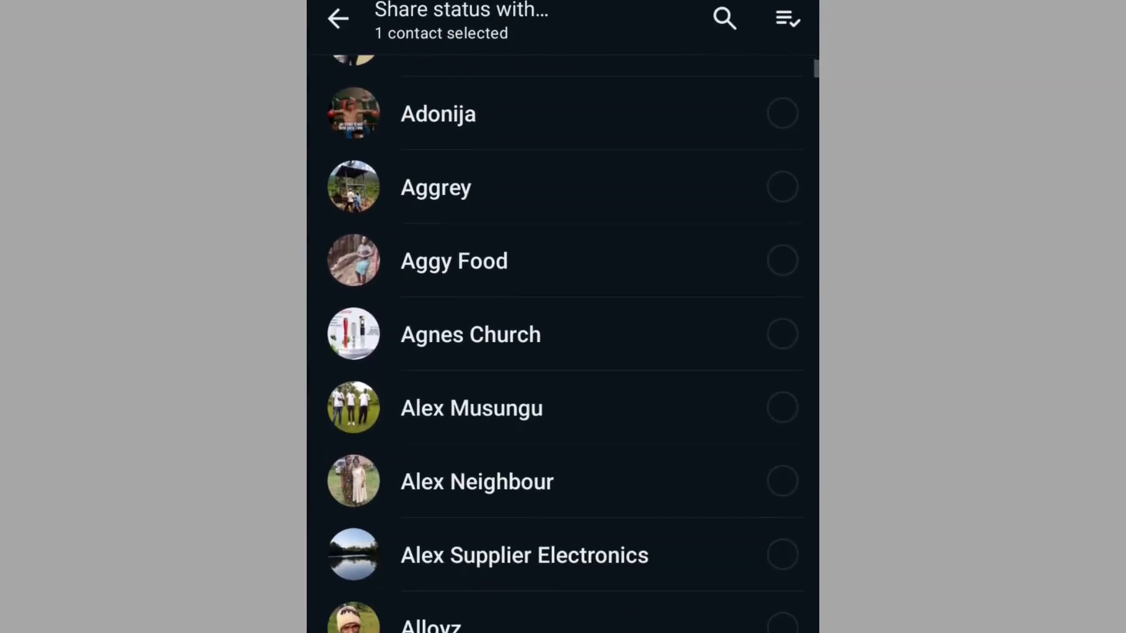
click(472, 408)
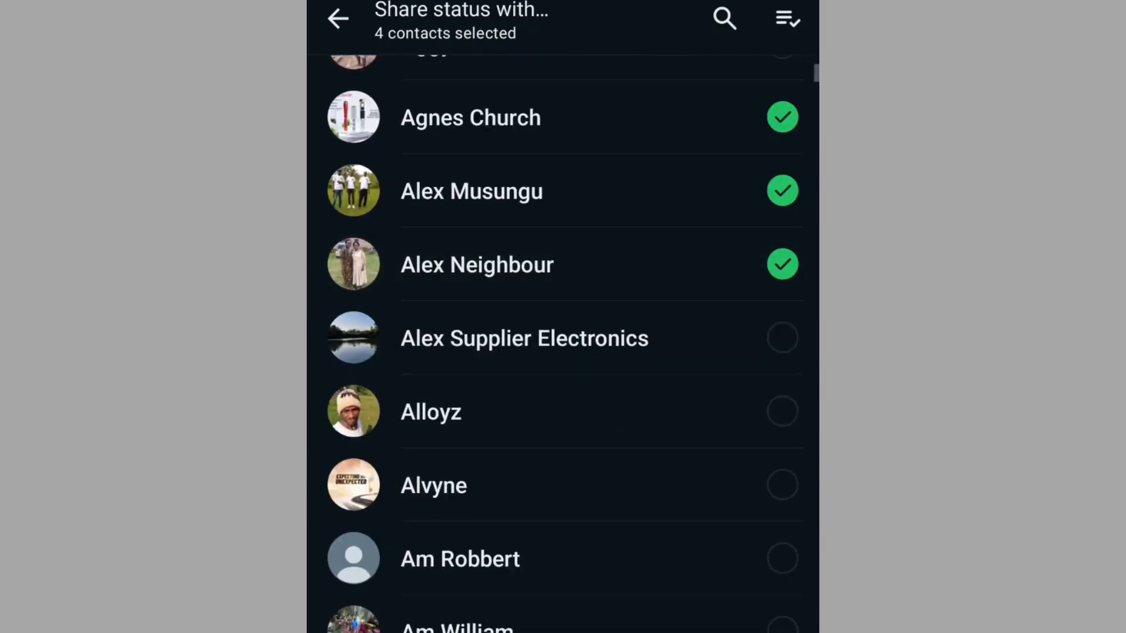
click(782, 338)
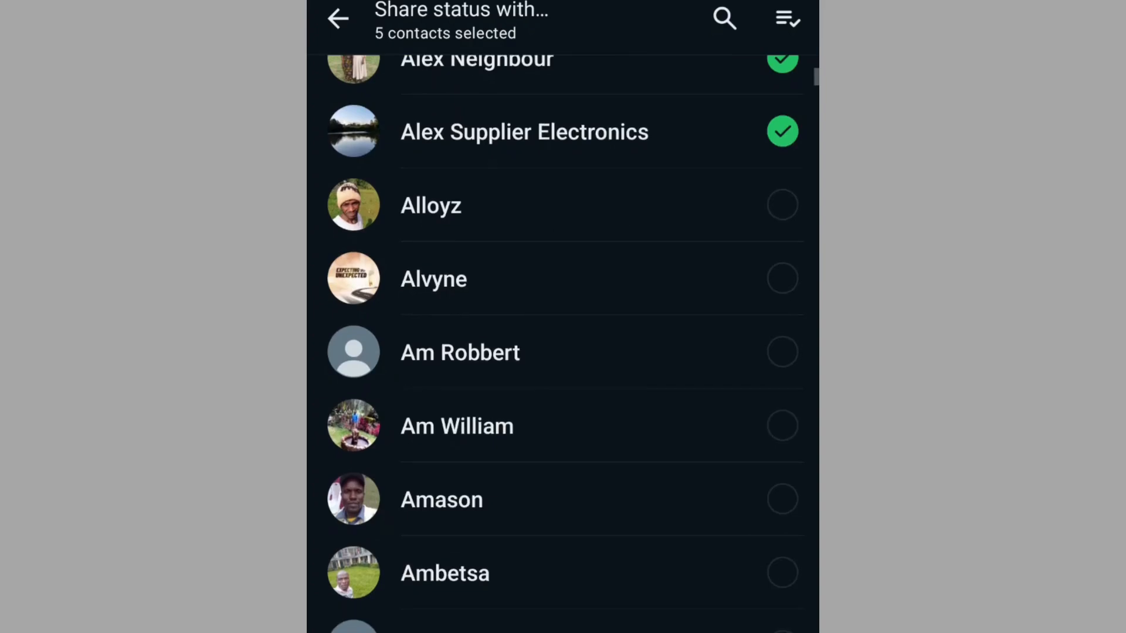
scroll(down, 3)
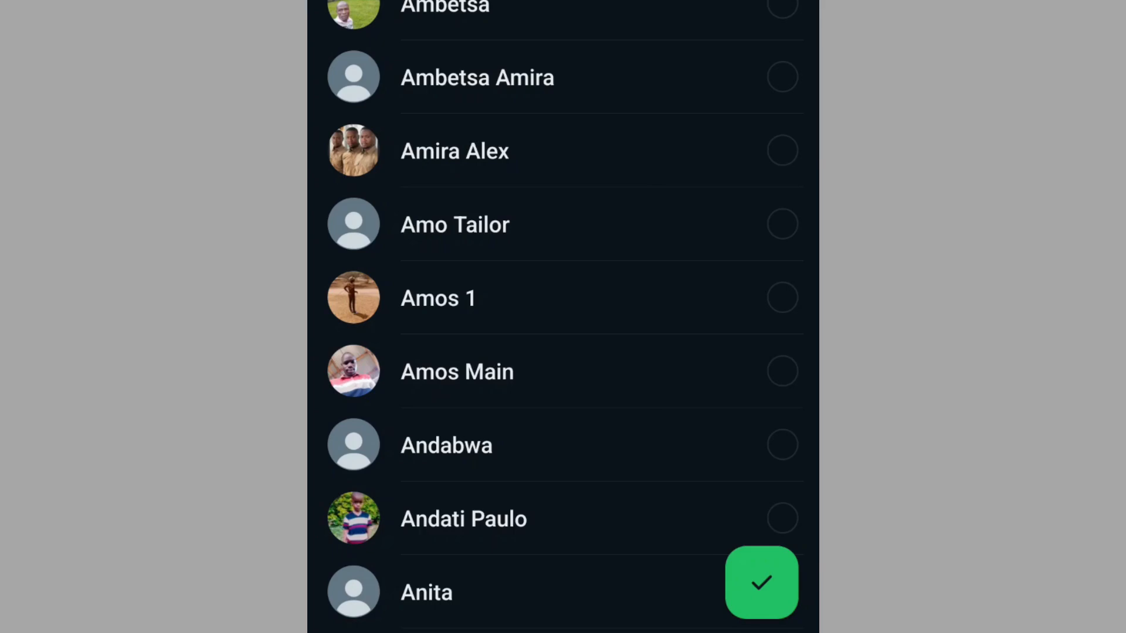
click(761, 582)
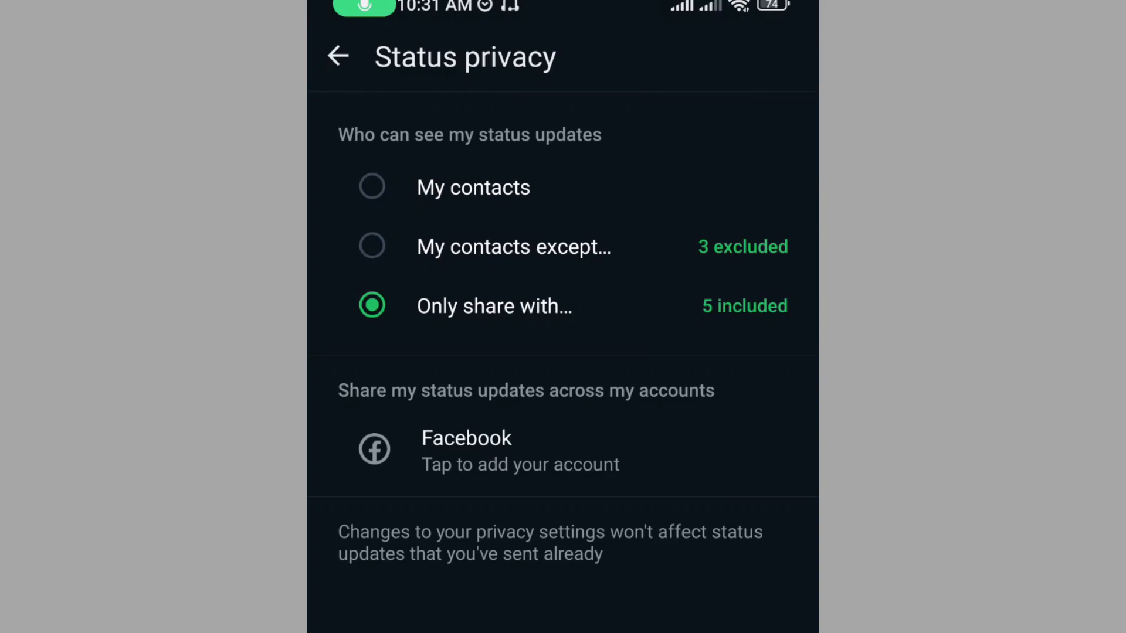